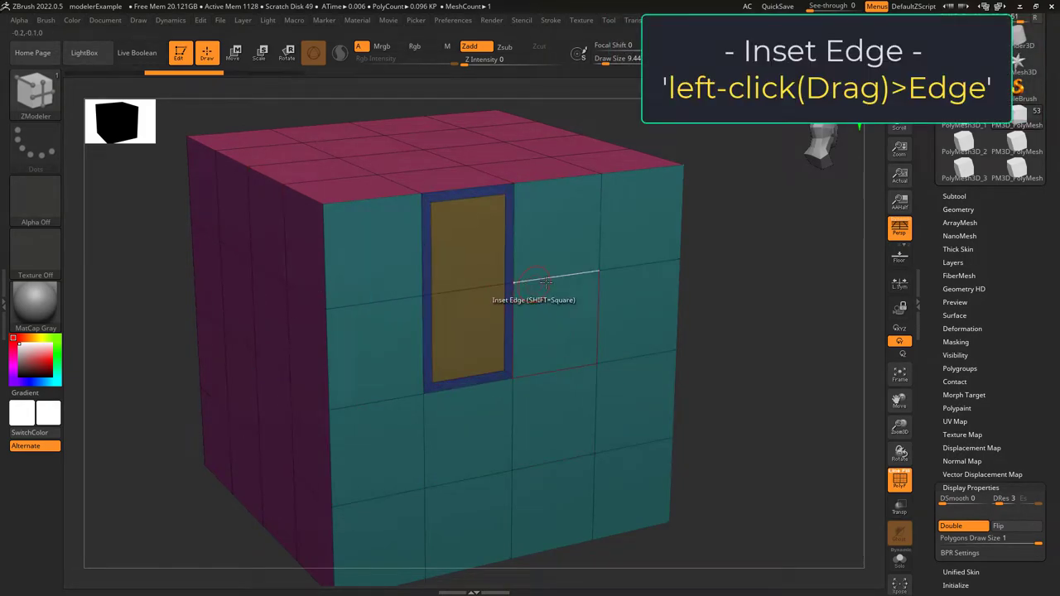
Inset the tall front face strip on the cube, leaving a bordered panel inside it.
drag(547, 281, 580, 414)
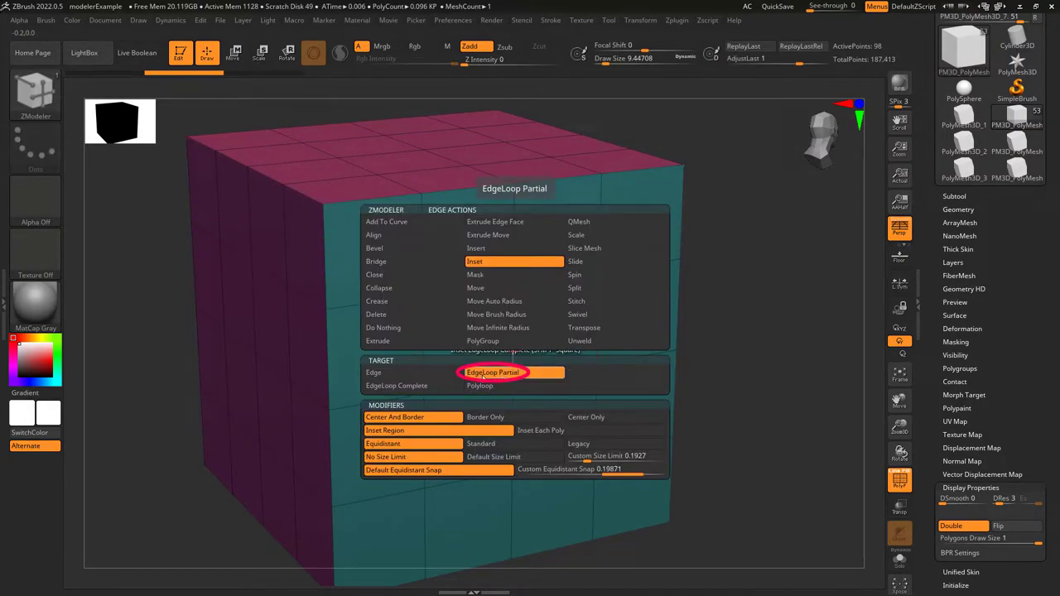
Switch the Inset Edge target to EdgeLoop Partial so insets follow partial edge loops.
click(493, 371)
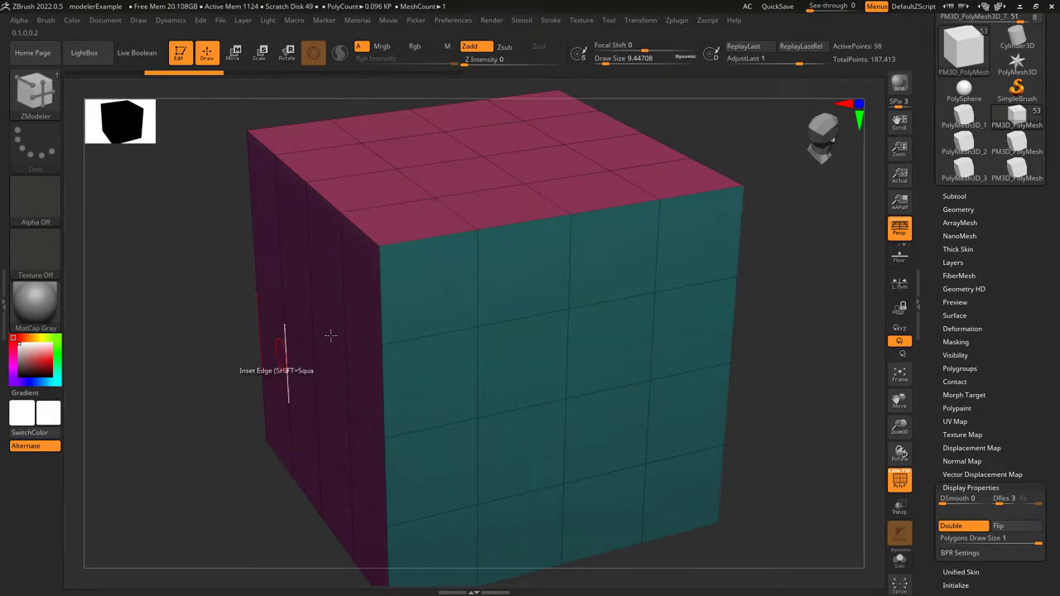
click(331, 335)
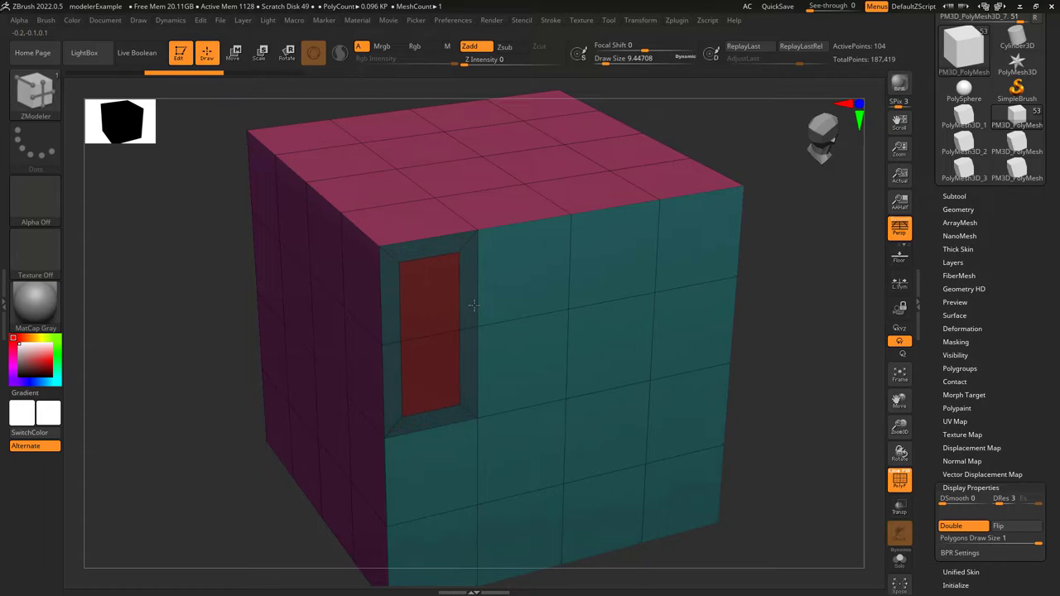
click(434, 340)
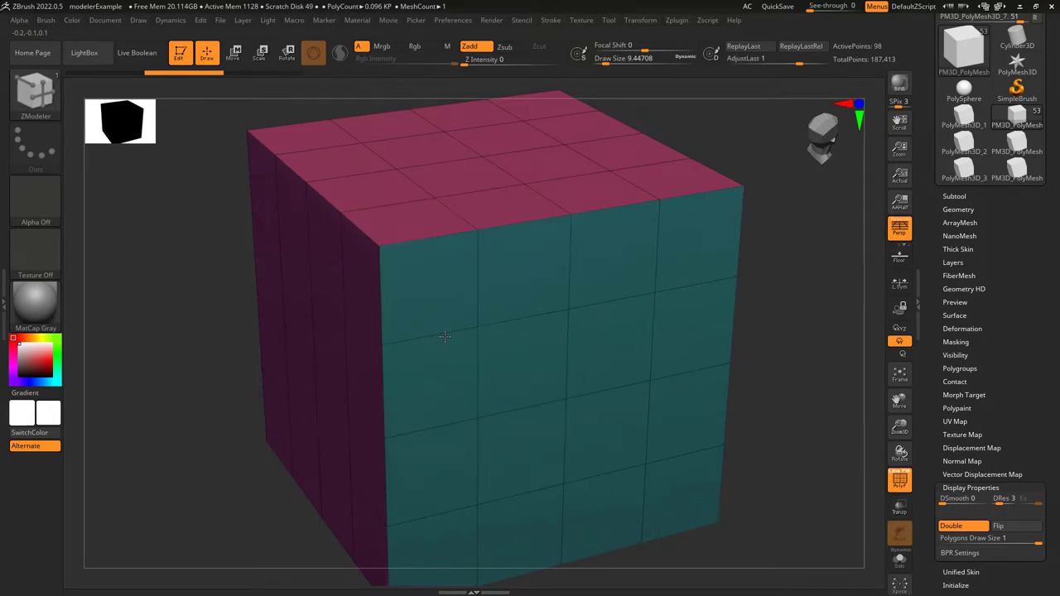
Set the inset target to single Edge and enable Custom Equidistant Snap for the border.
click(438, 348)
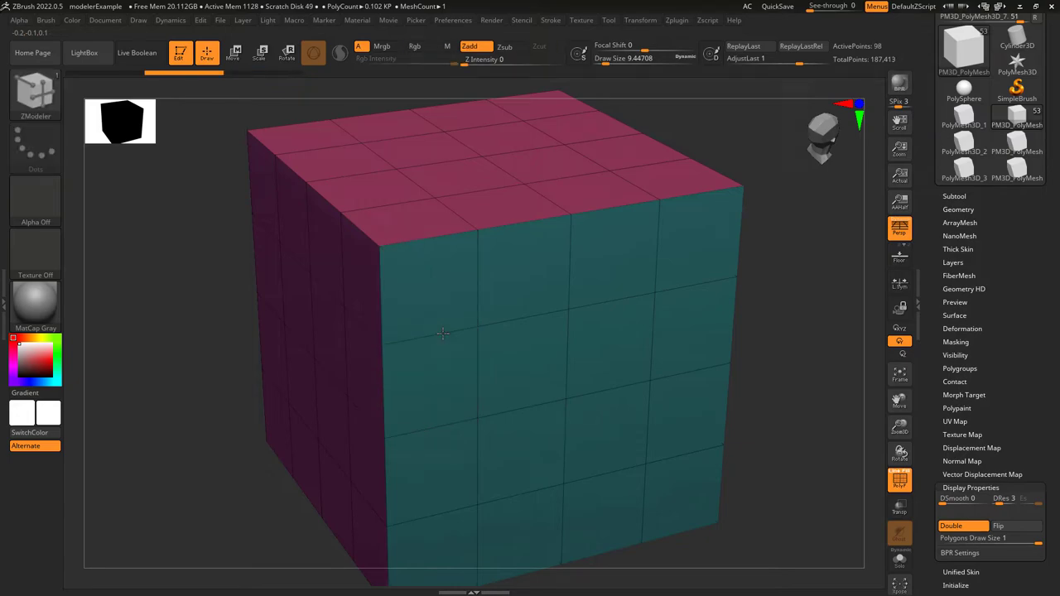
click(444, 334)
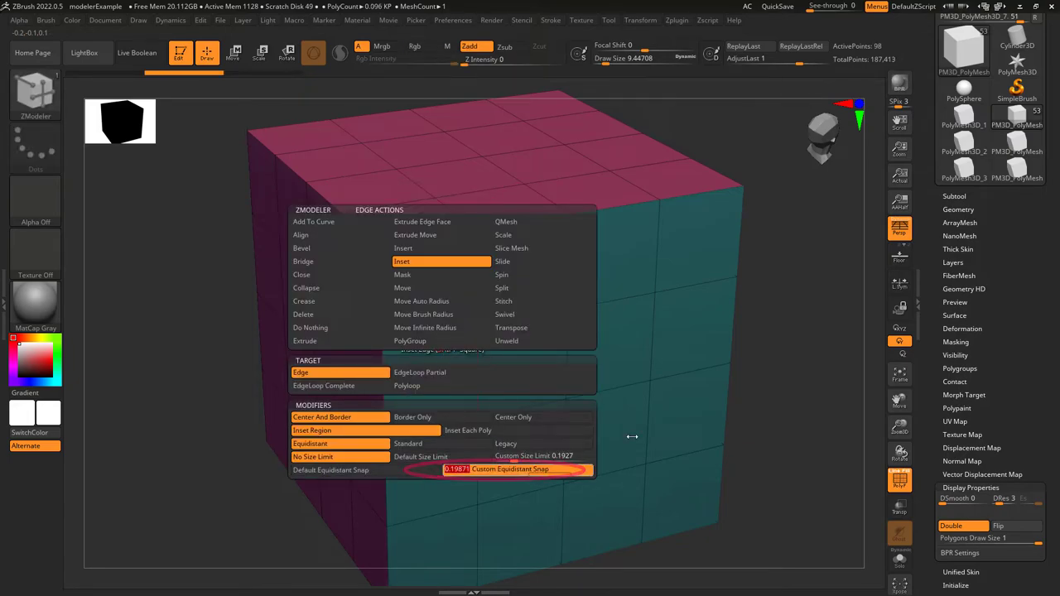